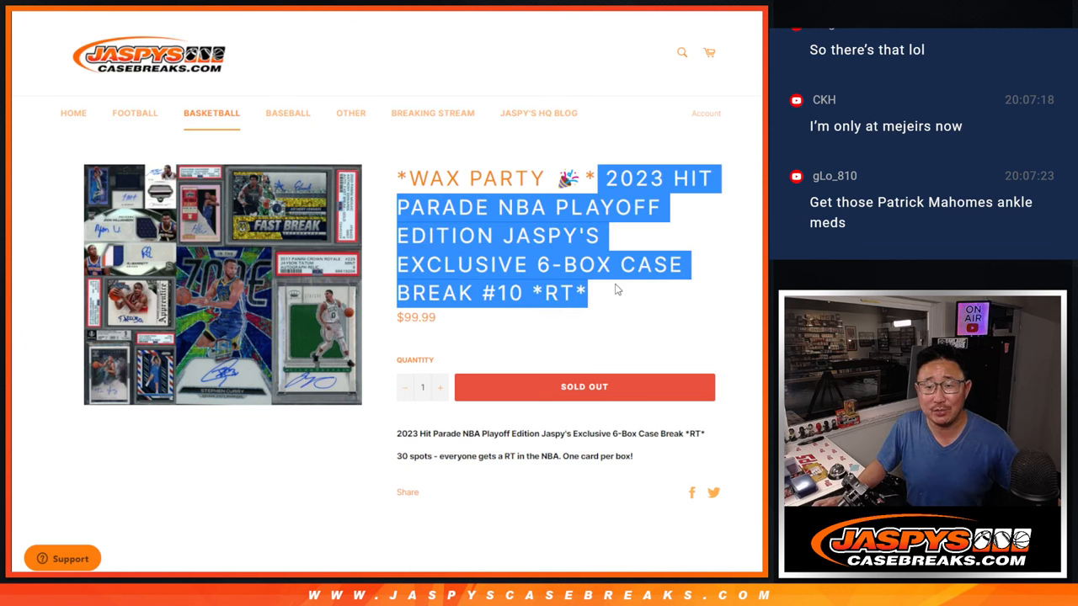
- Scroll through the buyer names entered in the List Randomizer text box
{"action": "left_click", "coordinate": [607, 291]}
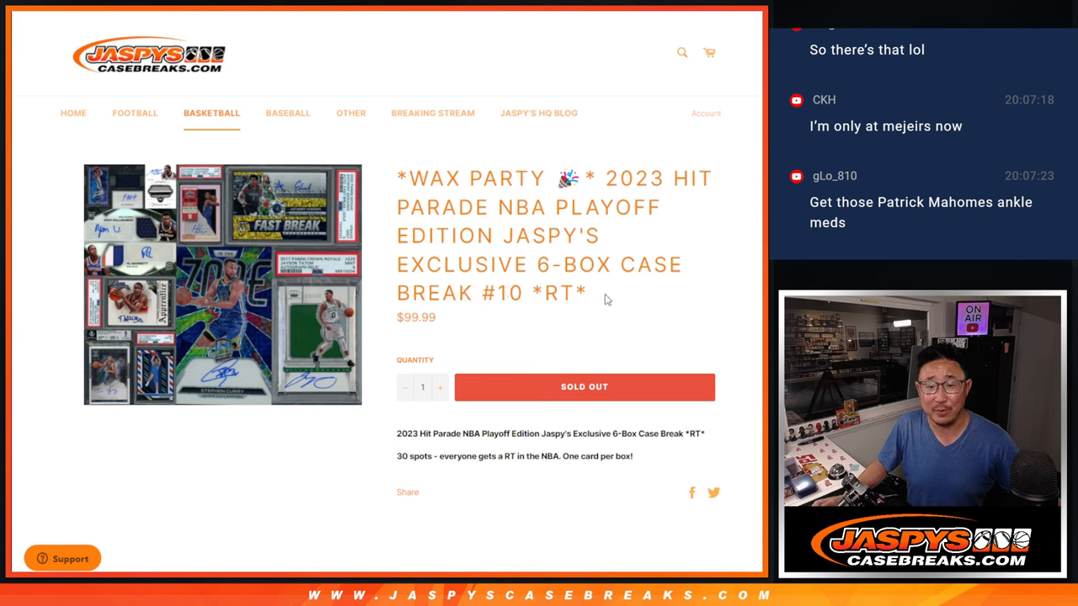
{"action": "mouse_move", "coordinate": [645, 287]}
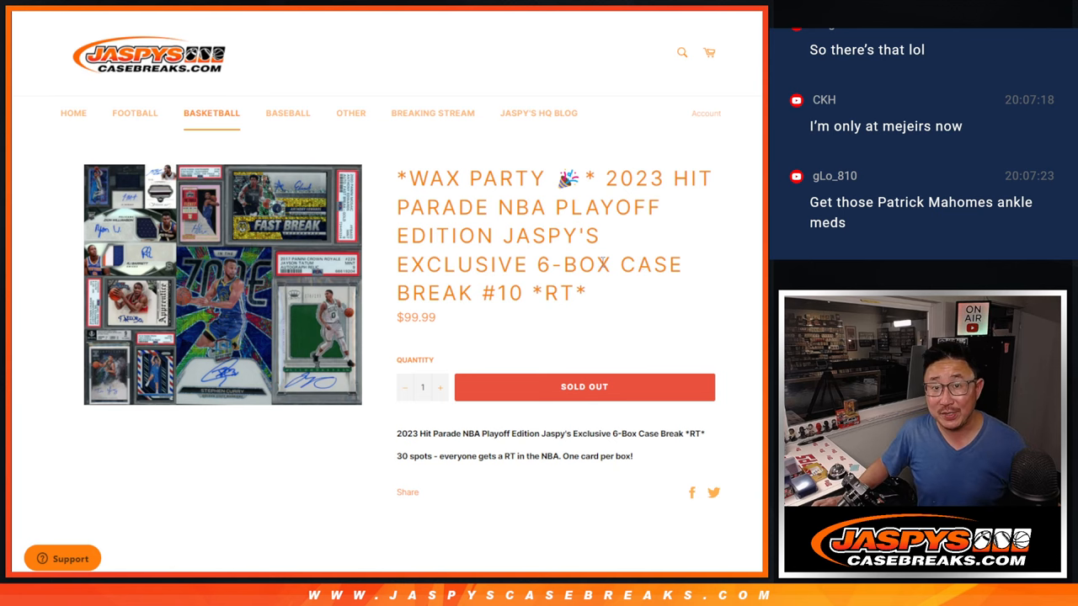
{"action": "double_click", "coordinate": [496, 292]}
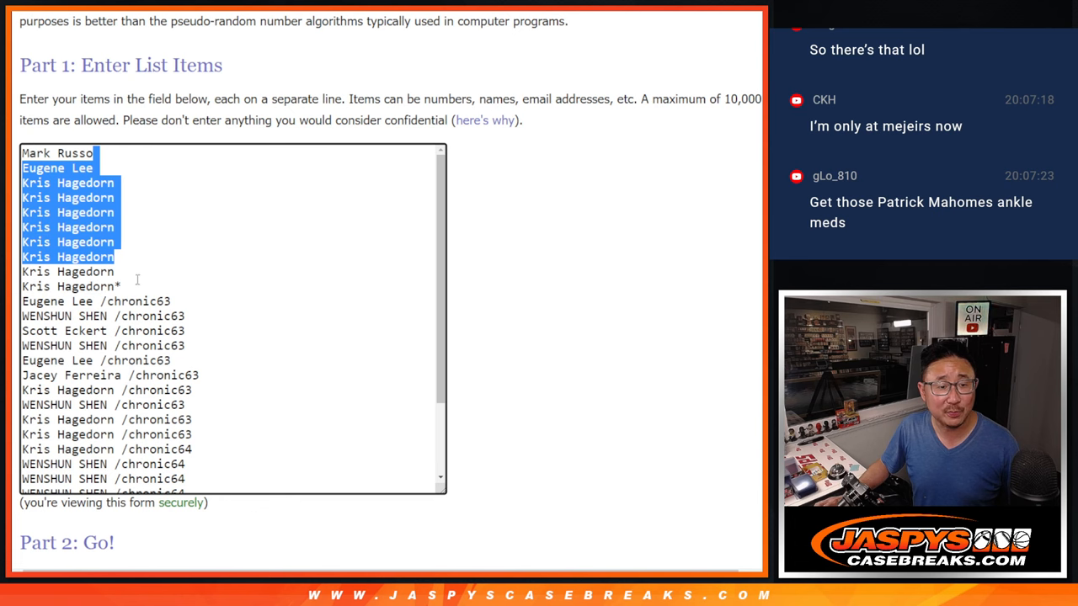
{"action": "scroll", "scroll_direction": "down", "scroll_amount": 3}
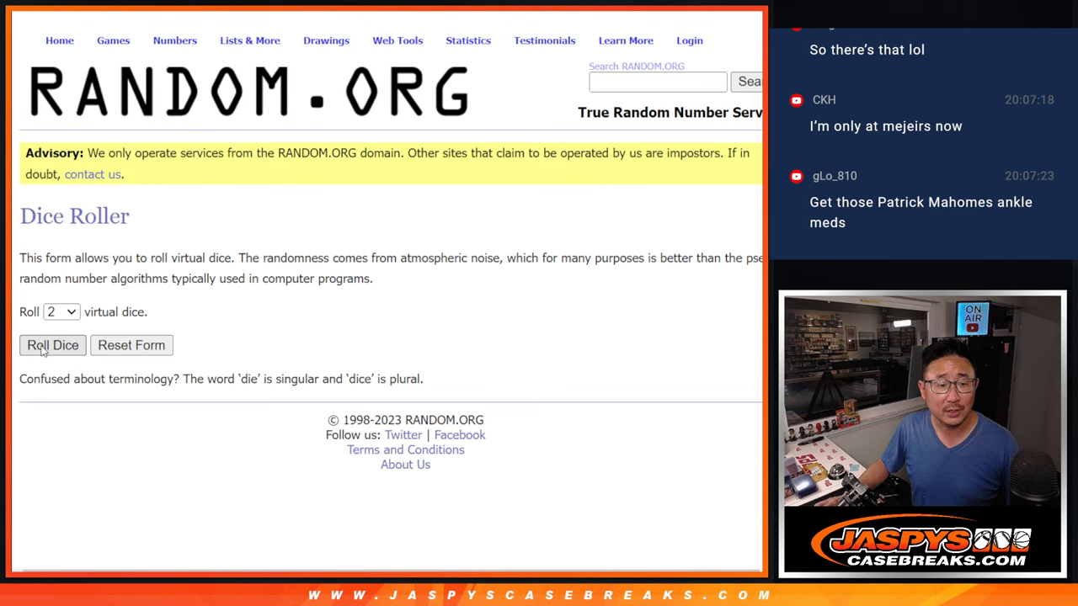
- Randomize the 30 buyer names, repeating with Again! toward seven shuffles, and view the result
{"action": "left_click", "coordinate": [52, 345]}
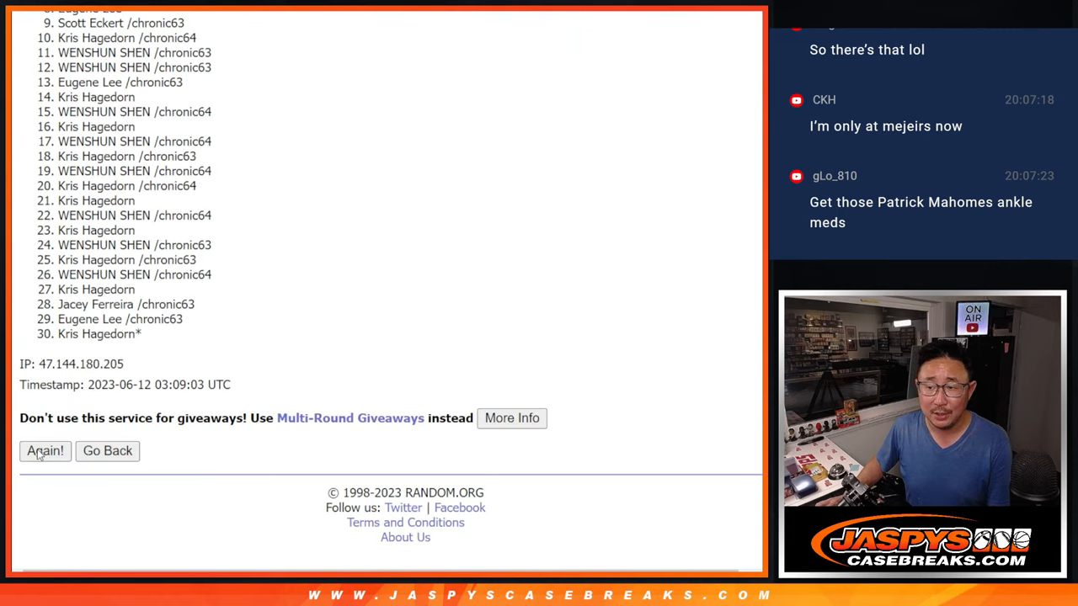
{"action": "left_click", "coordinate": [45, 451]}
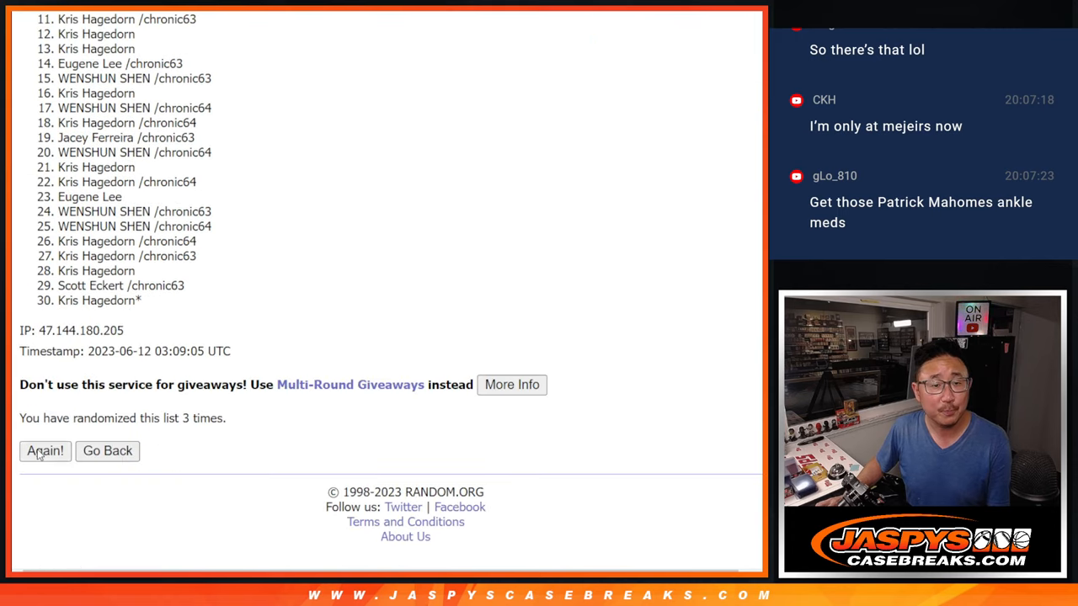
{"action": "left_click", "coordinate": [45, 450]}
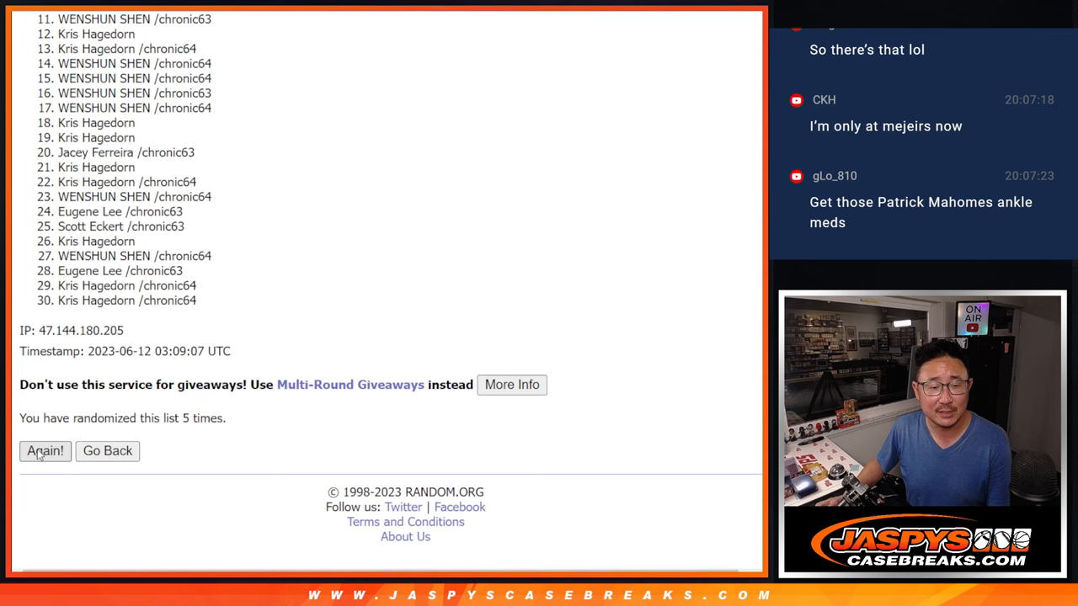
{"action": "left_click", "coordinate": [45, 450]}
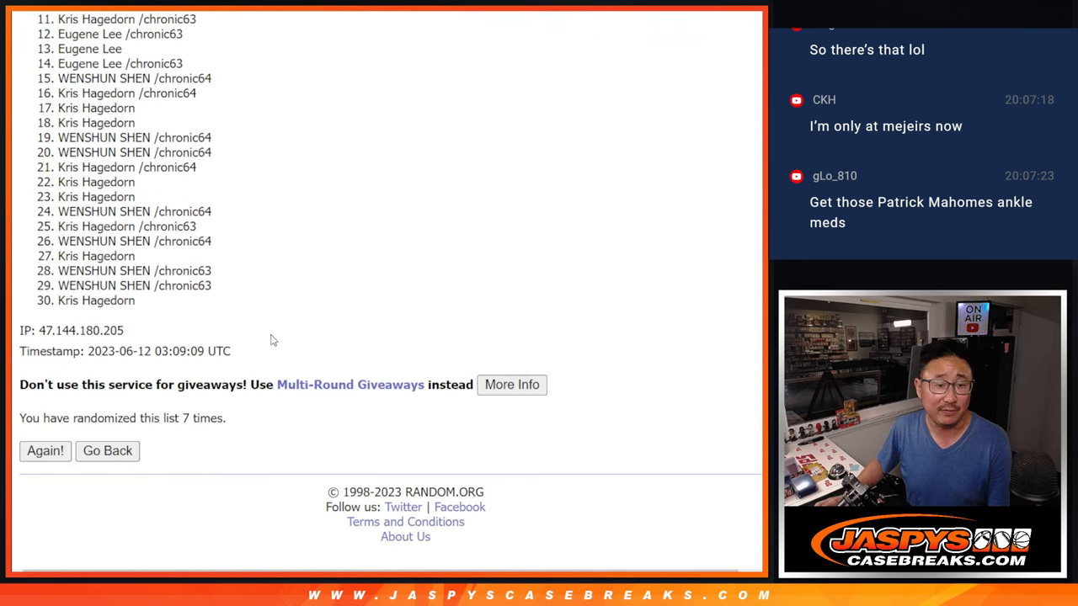
{"action": "left_click", "coordinate": [45, 450]}
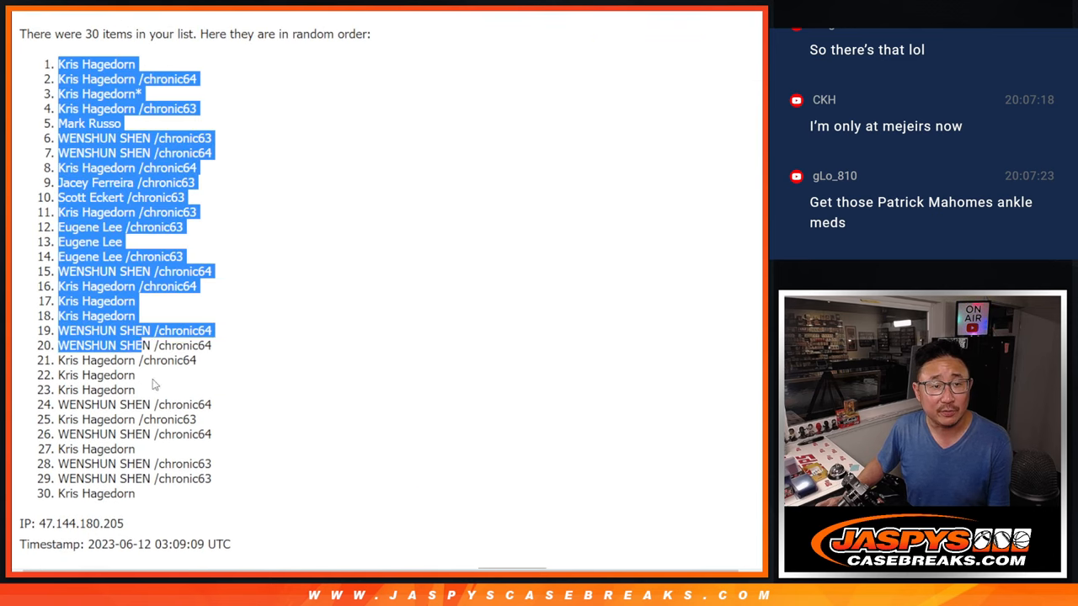
{"action": "scroll", "scroll_direction": "down", "scroll_amount": 3}
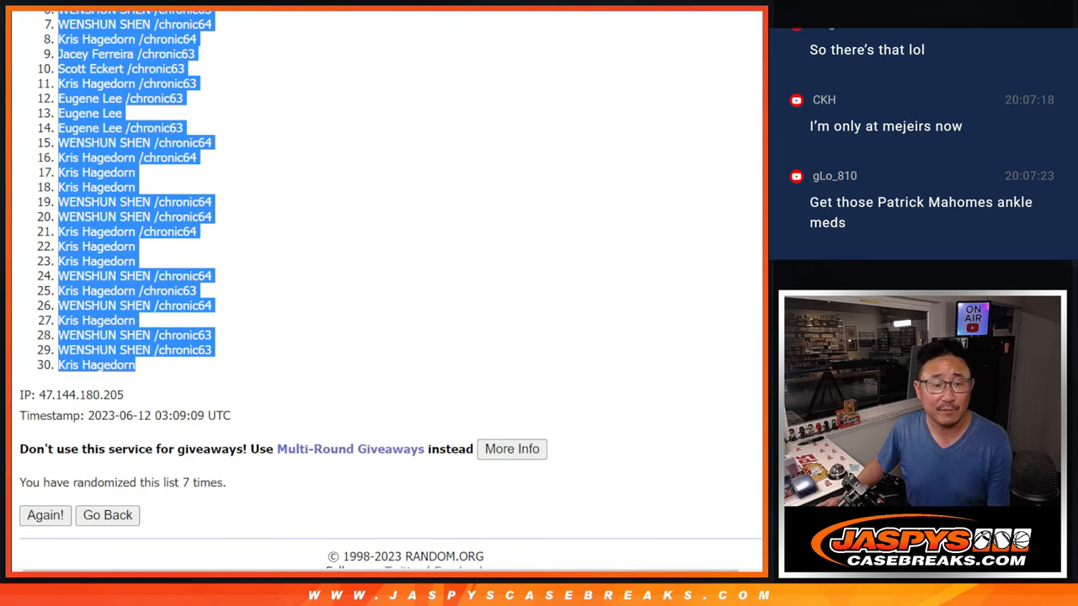
- Shuffle the NBA team list seven times, then select every cell in the sheet
{"action": "left_click", "coordinate": [107, 515]}
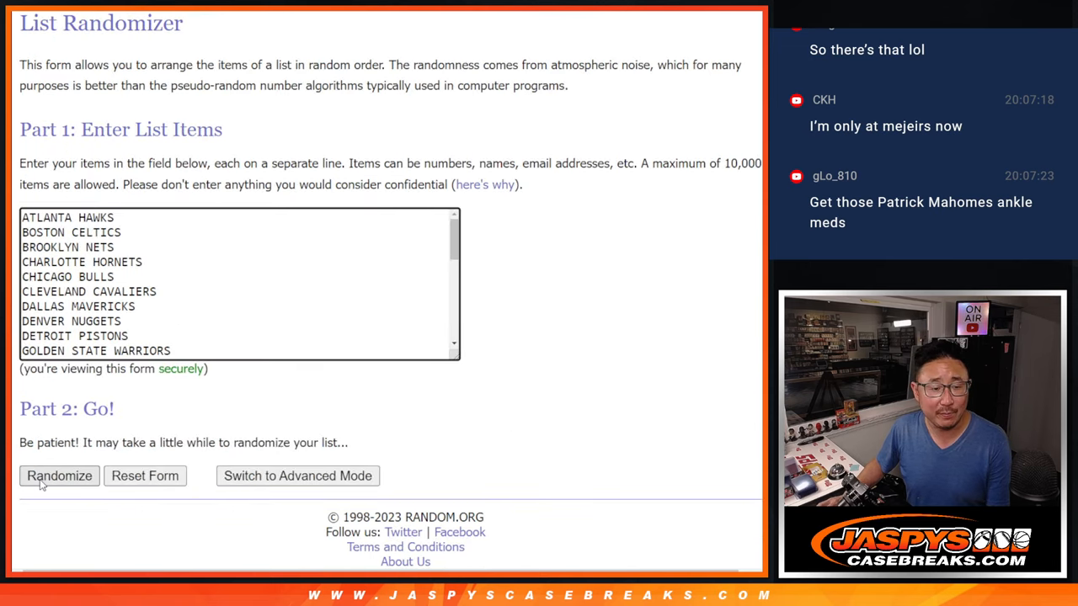
{"action": "left_click", "coordinate": [59, 476]}
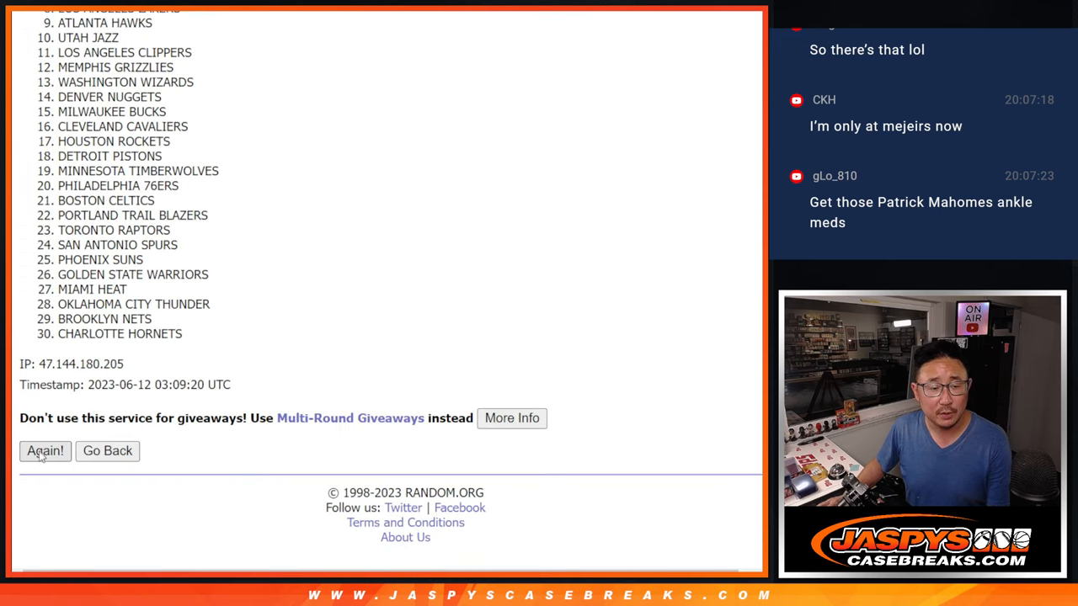
{"action": "left_click", "coordinate": [45, 450]}
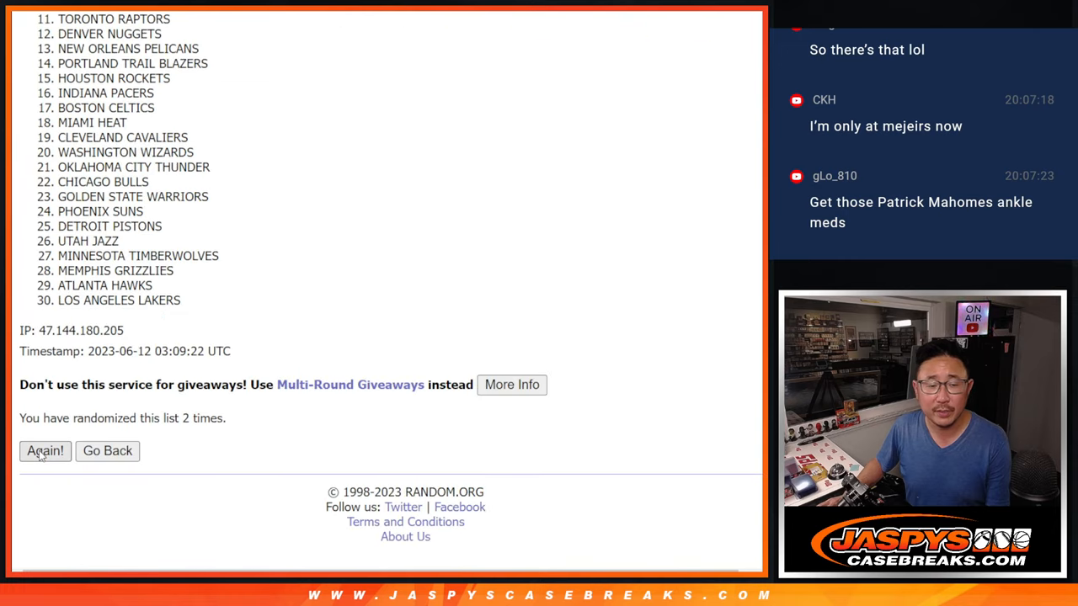
{"action": "left_click", "coordinate": [44, 450]}
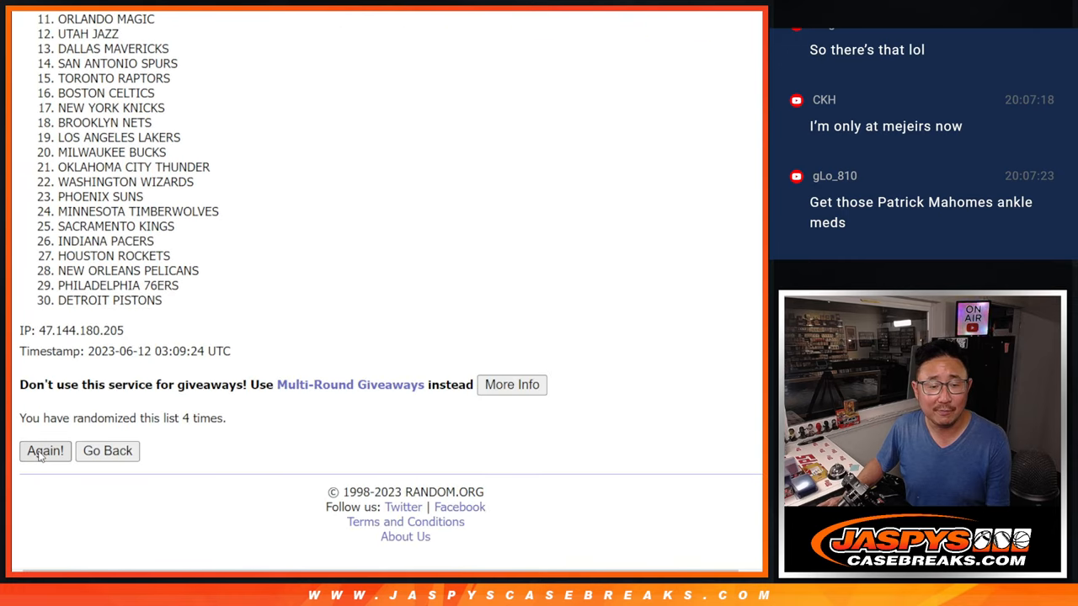
{"action": "left_click", "coordinate": [45, 451]}
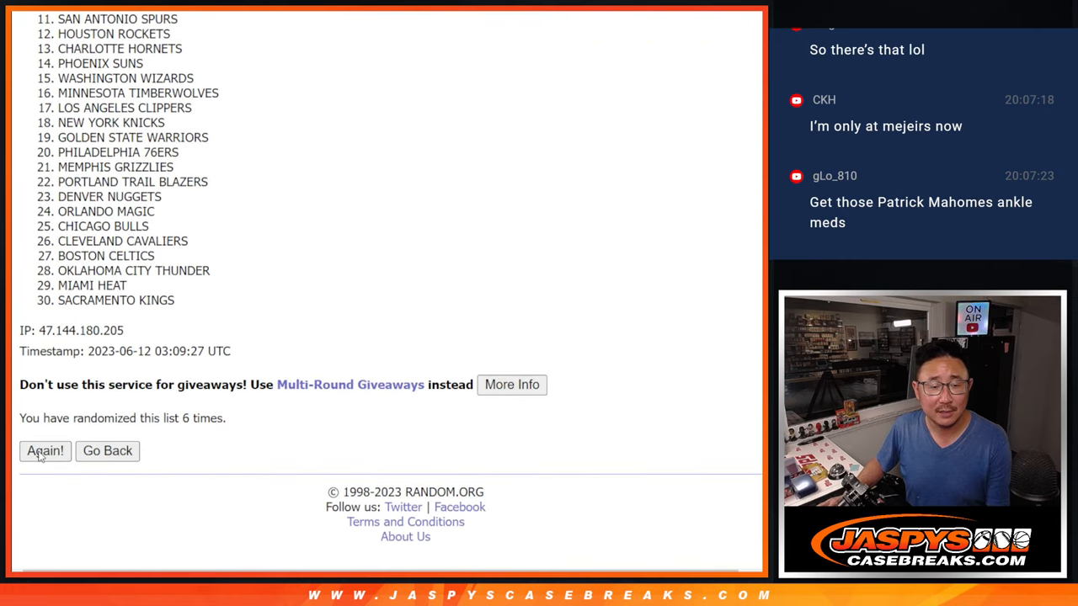
{"action": "left_click", "coordinate": [44, 450]}
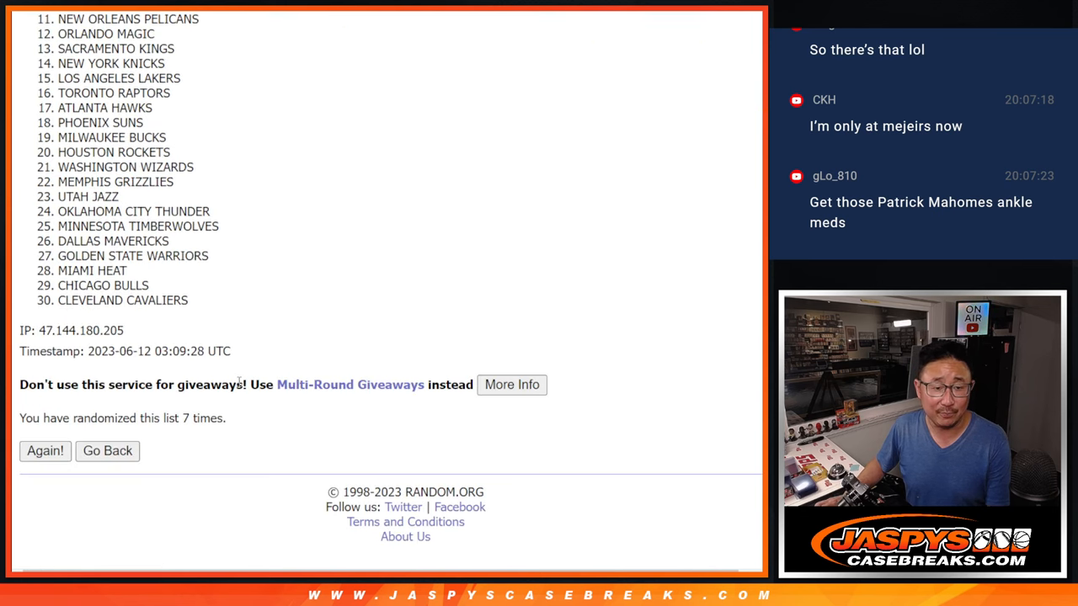
{"action": "left_click", "coordinate": [44, 451]}
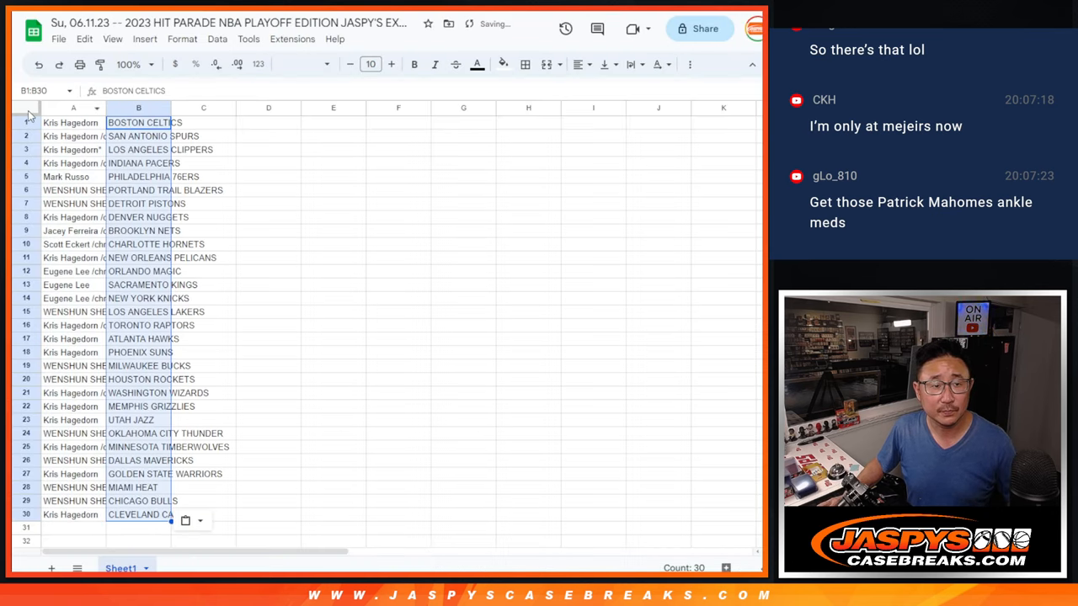
{"action": "left_click", "coordinate": [369, 64]}
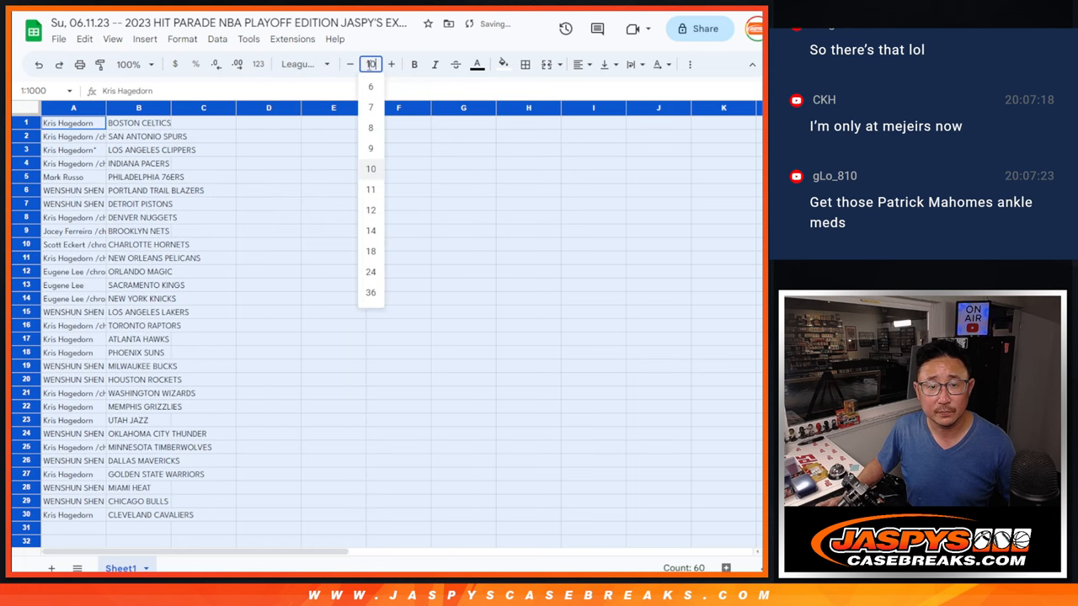
{"action": "left_click", "coordinate": [124, 64]}
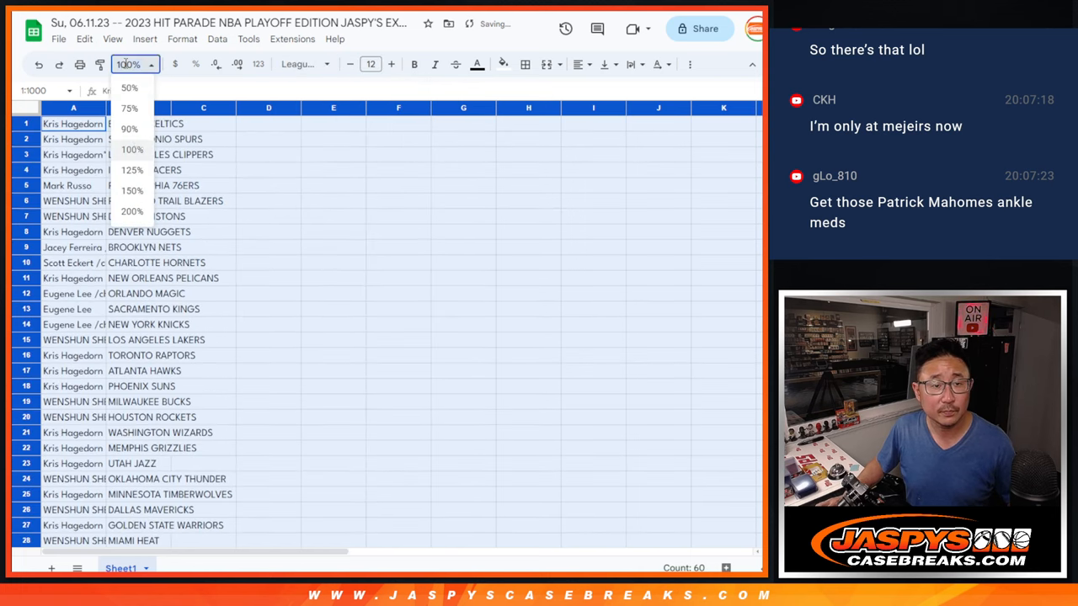
{"action": "left_click", "coordinate": [133, 190]}
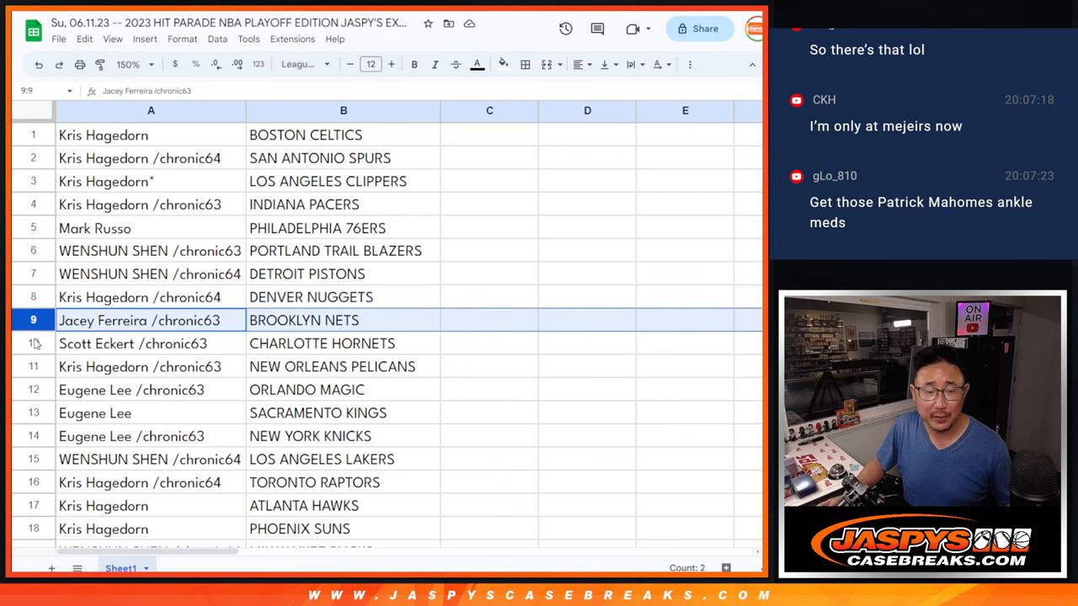
{"action": "left_click", "coordinate": [140, 367]}
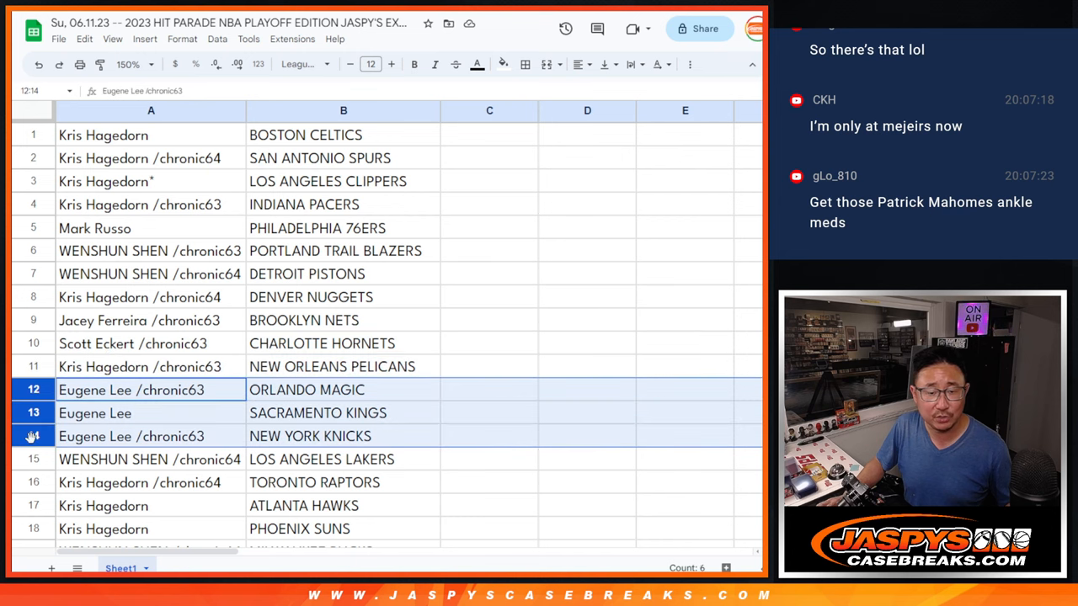
{"action": "scroll", "scroll_direction": "down", "scroll_amount": 3}
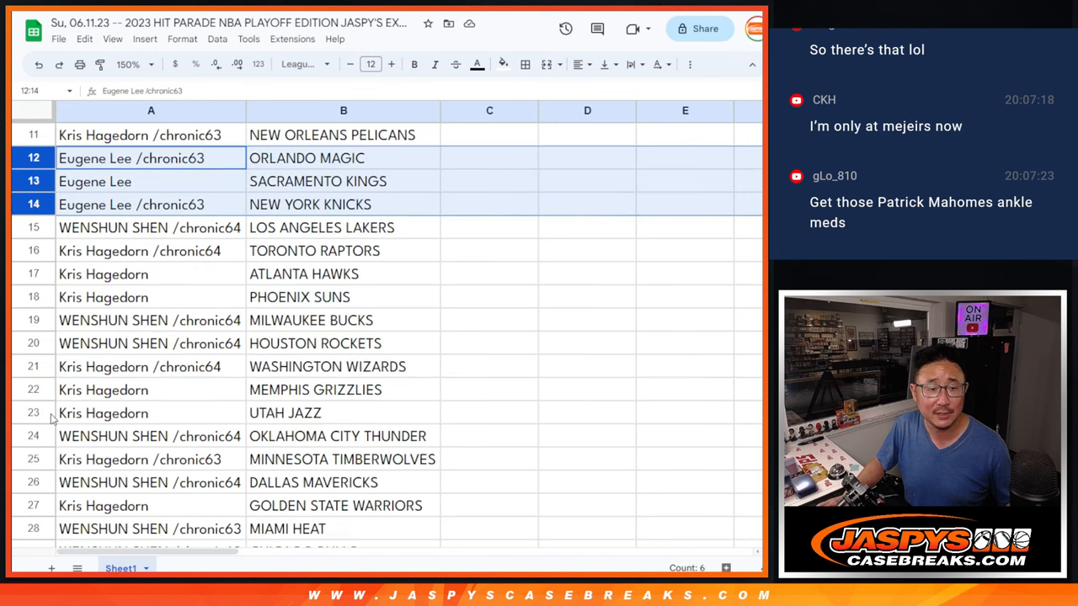
{"action": "left_click", "coordinate": [152, 227]}
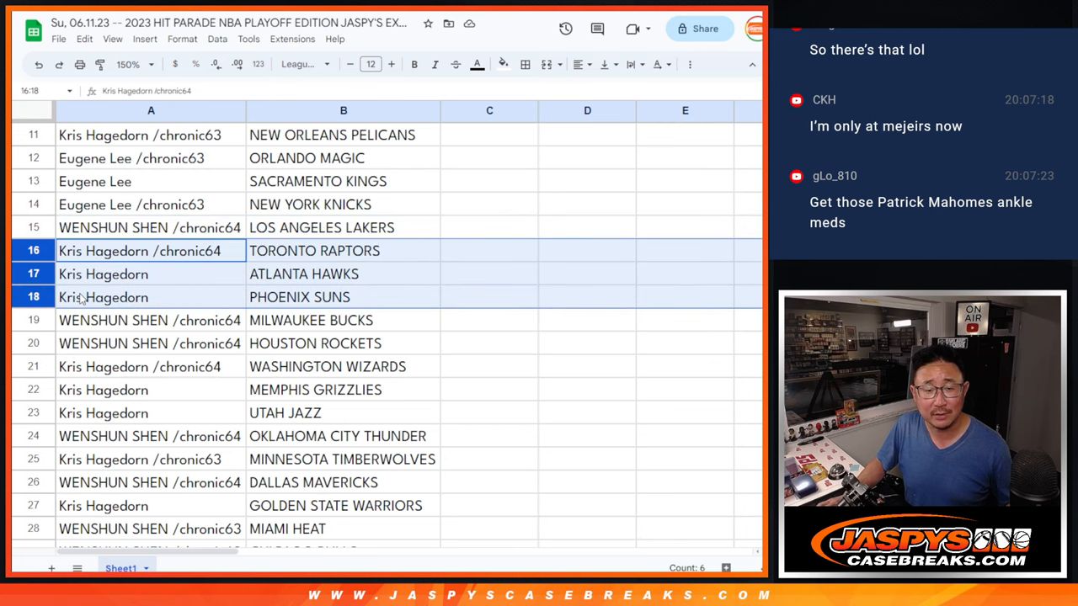
{"action": "scroll", "scroll_direction": "down", "scroll_amount": 3}
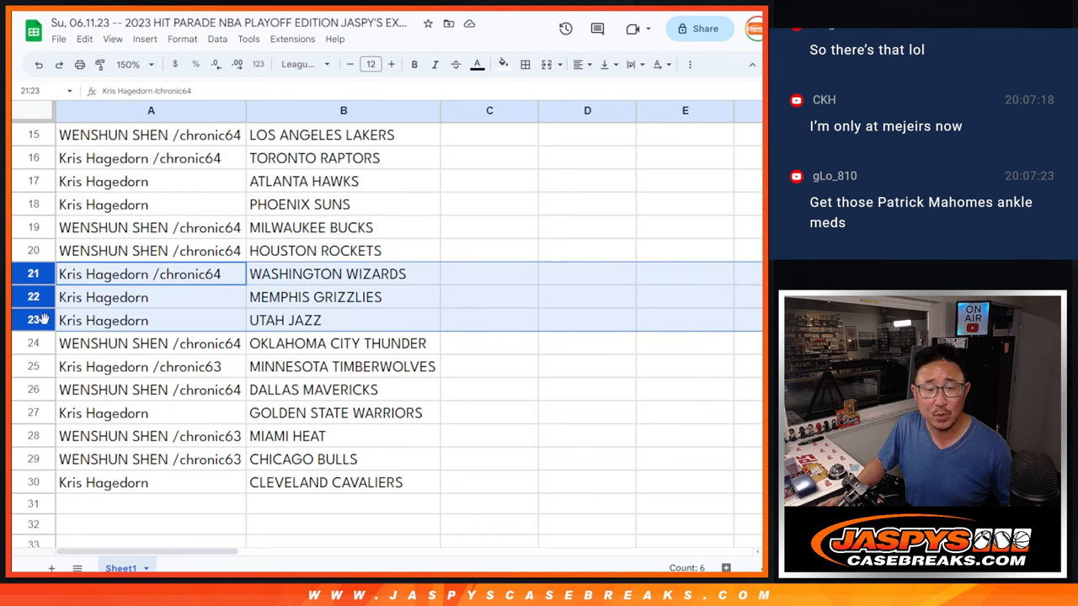
{"action": "left_click", "coordinate": [151, 343]}
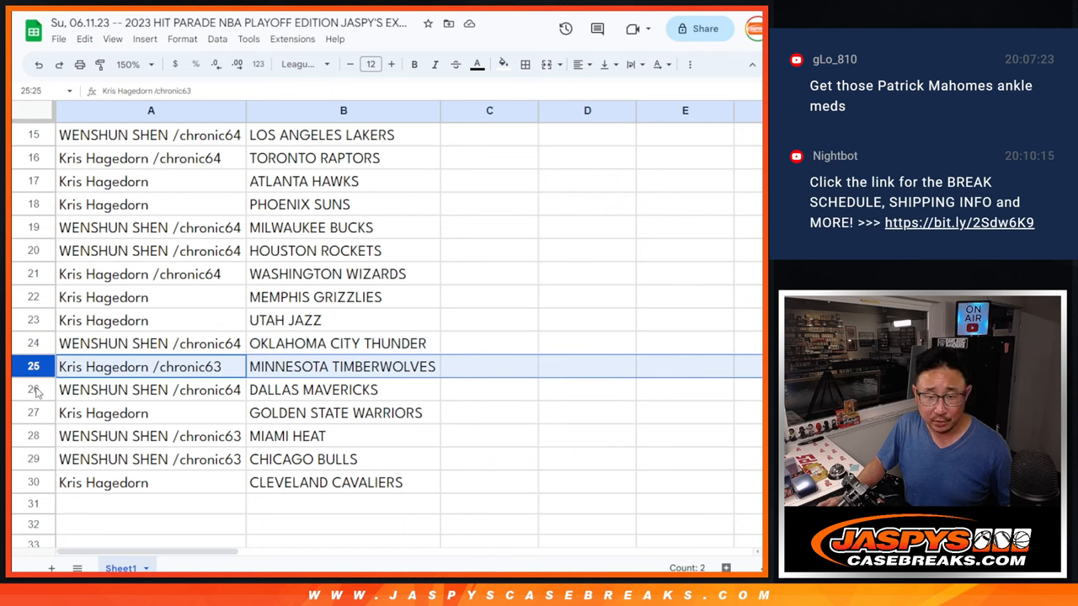
{"action": "left_click", "coordinate": [103, 413]}
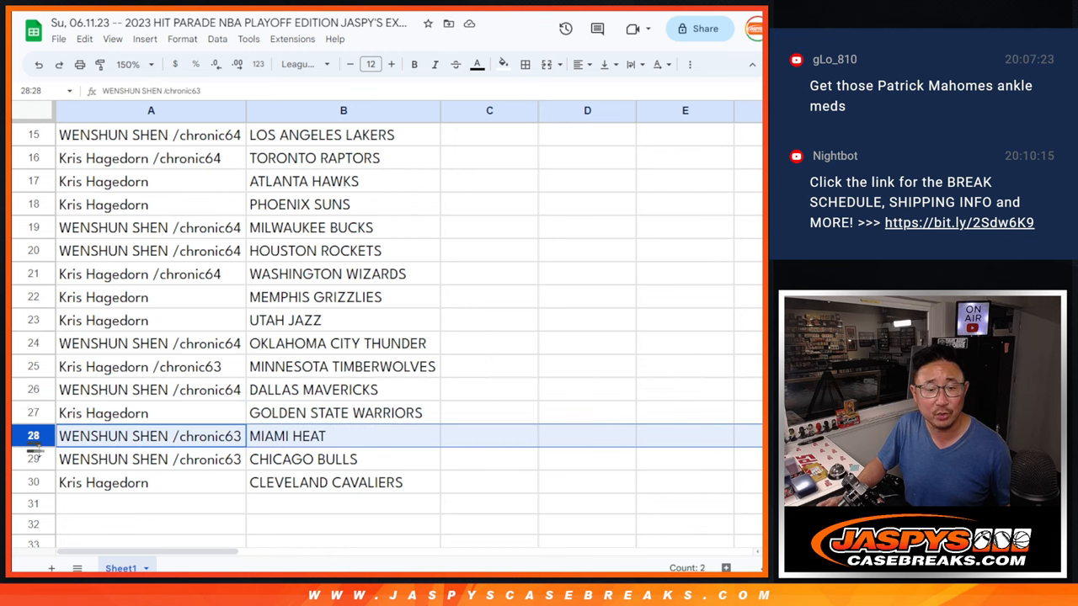
{"action": "left_click", "coordinate": [103, 482]}
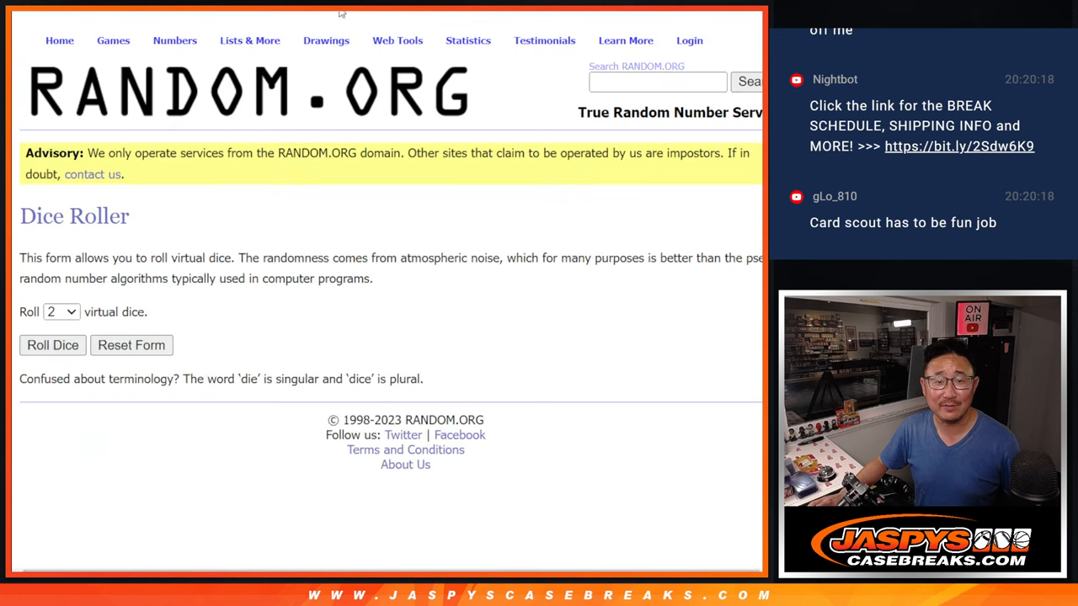
- Open the buyer List Randomizer, randomize, and repeat with Again! toward seven rounds
{"action": "left_click", "coordinate": [53, 345]}
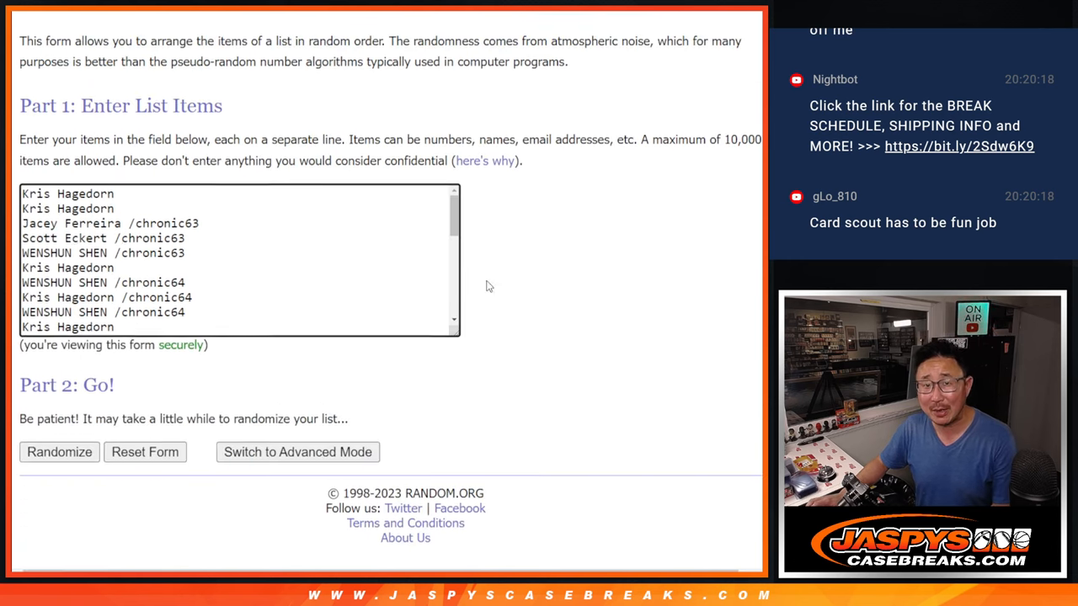
{"action": "left_click", "coordinate": [59, 452]}
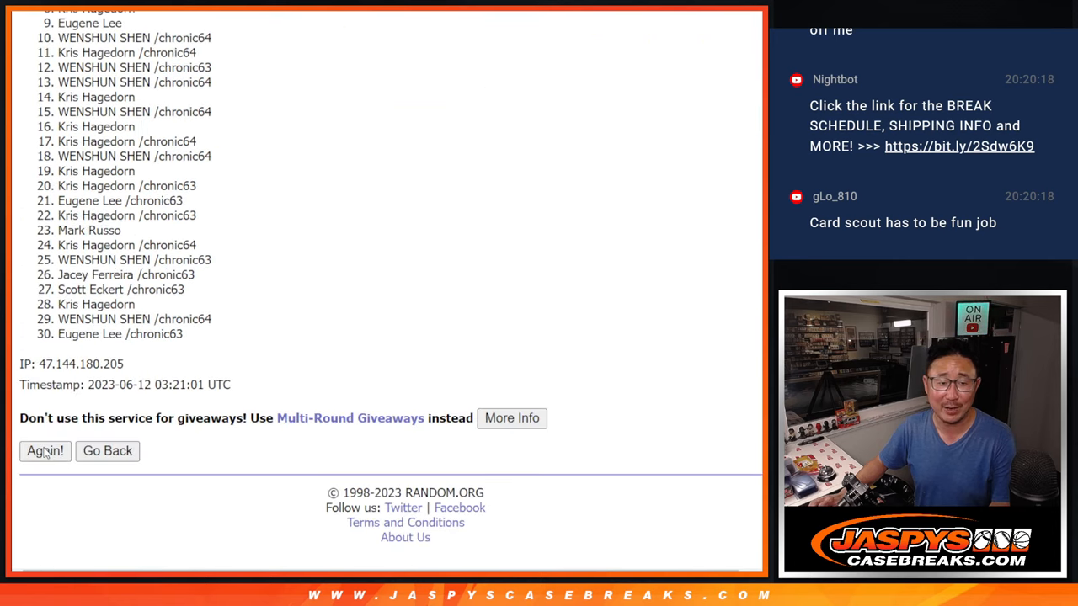
{"action": "left_click", "coordinate": [45, 451]}
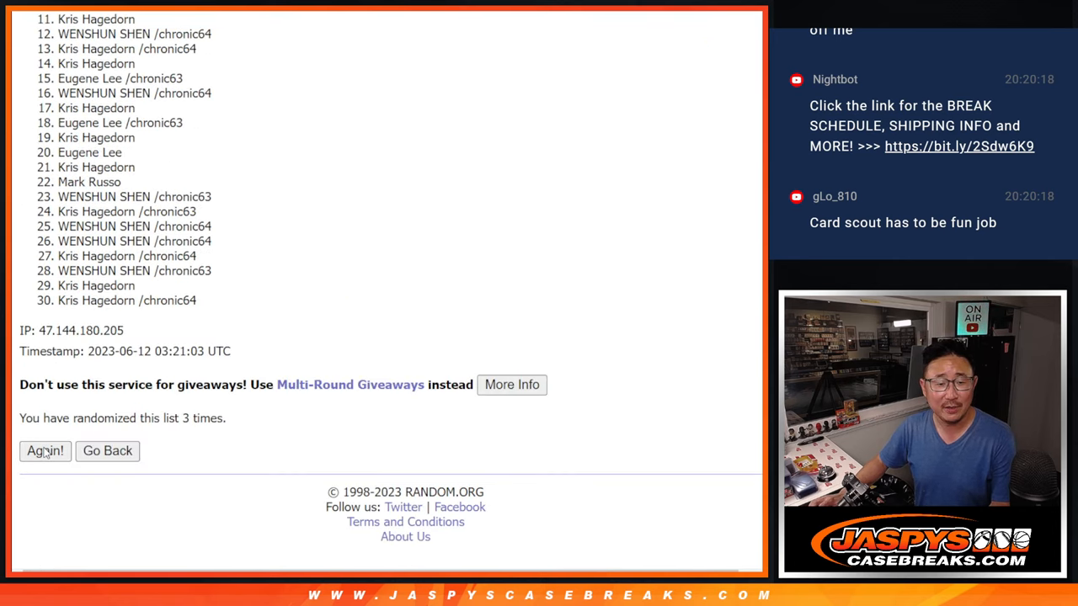
{"action": "left_click", "coordinate": [44, 450]}
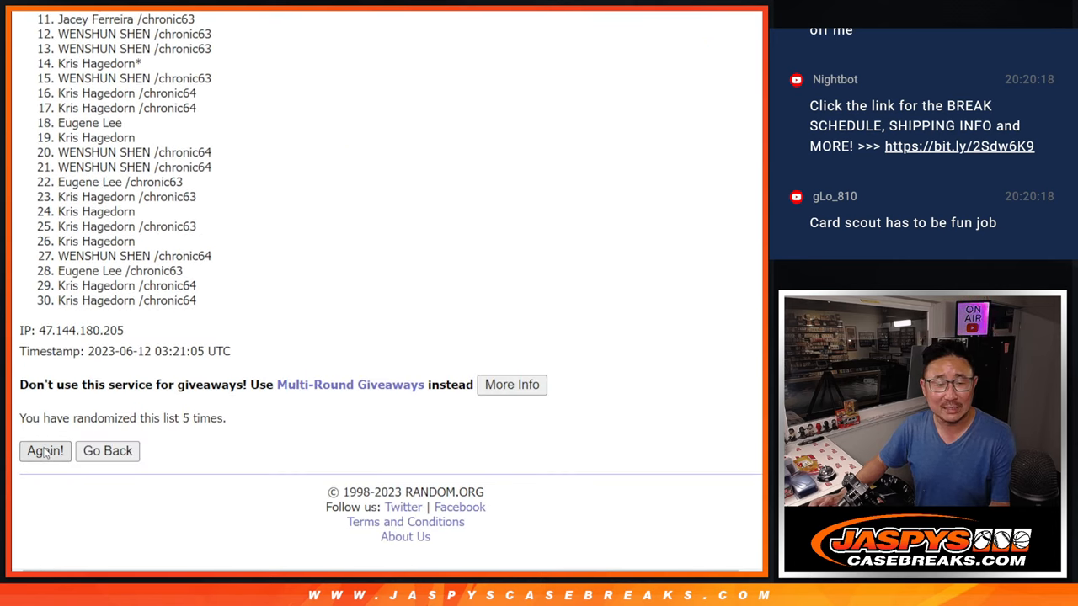
{"action": "left_click", "coordinate": [45, 451]}
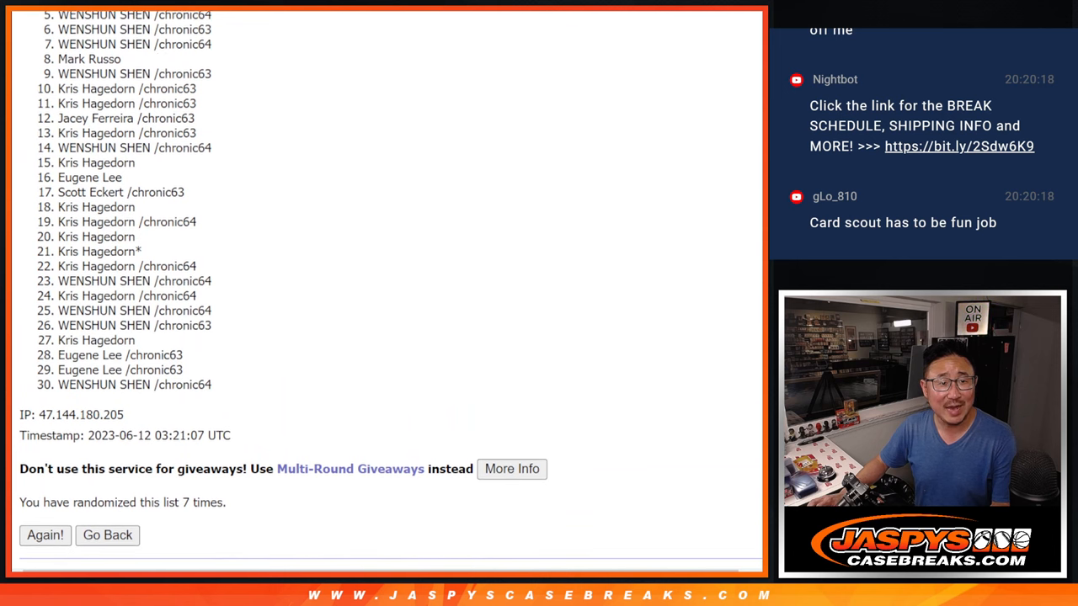
- Scroll through the final shuffled buyer order to bring spot 1 into view
{"action": "scroll", "scroll_direction": "down", "scroll_amount": 3}
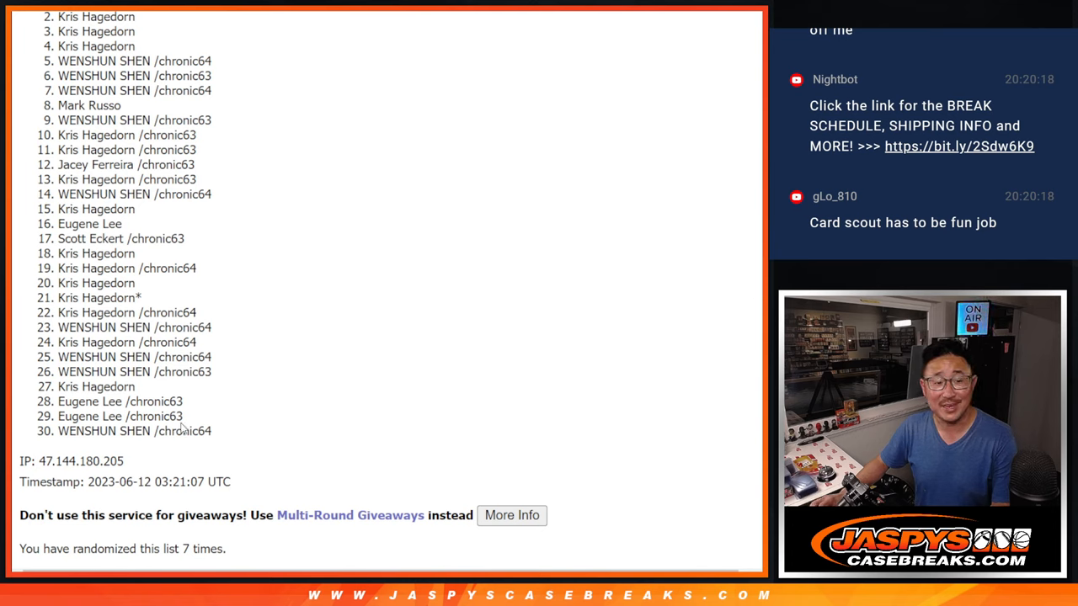
{"action": "mouse_move", "coordinate": [296, 268]}
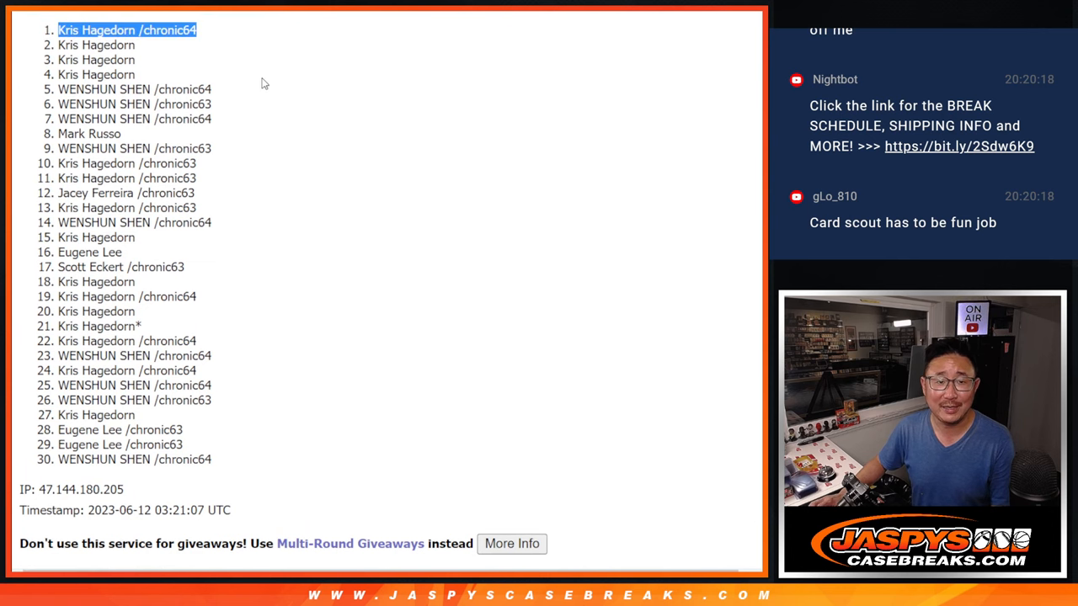
{"action": "scroll", "scroll_direction": "down", "scroll_amount": 3}
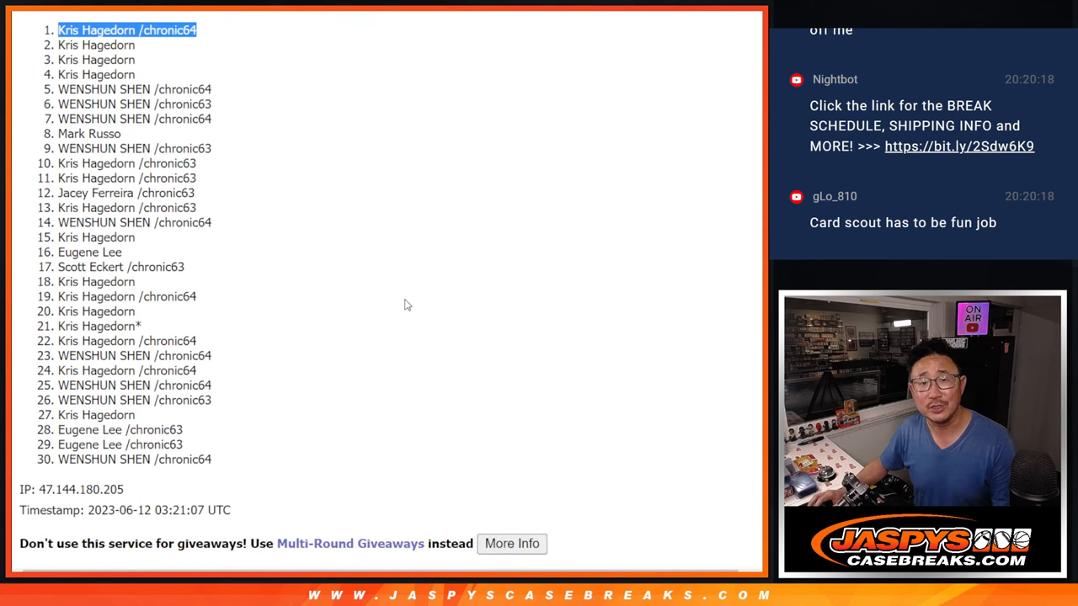
{"action": "mouse_move", "coordinate": [459, 335]}
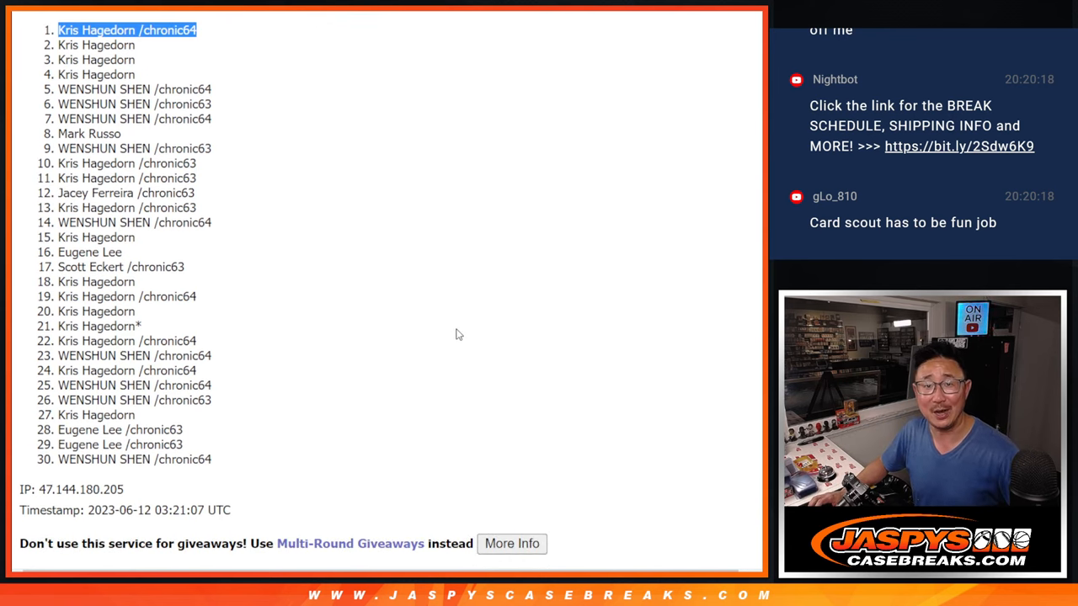